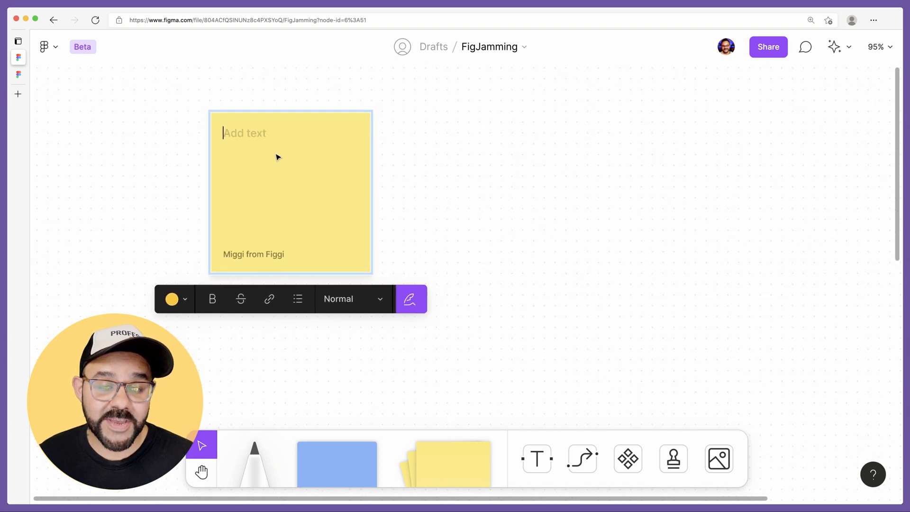
# Type placeholder text 'asdasdasdasd' into the sticky note and recolour it green
pyautogui.write('asdasdasdasd')
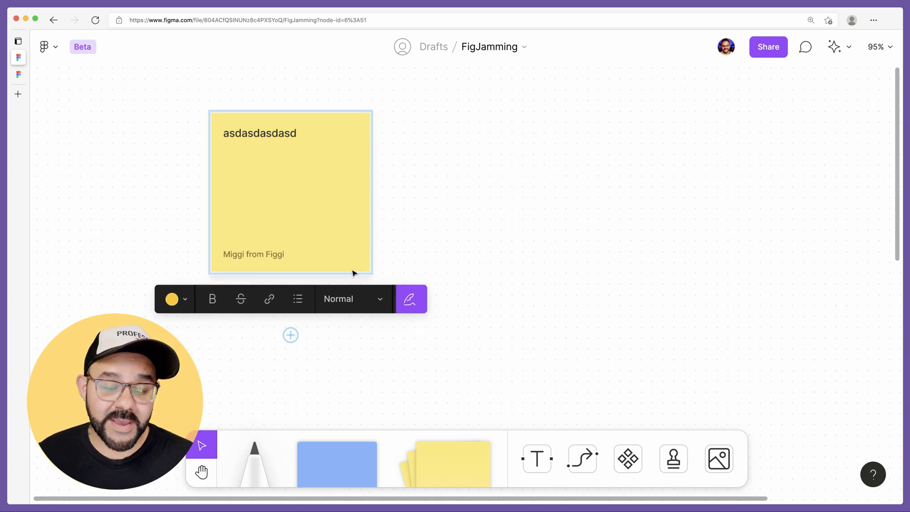
pyautogui.click(174, 299)
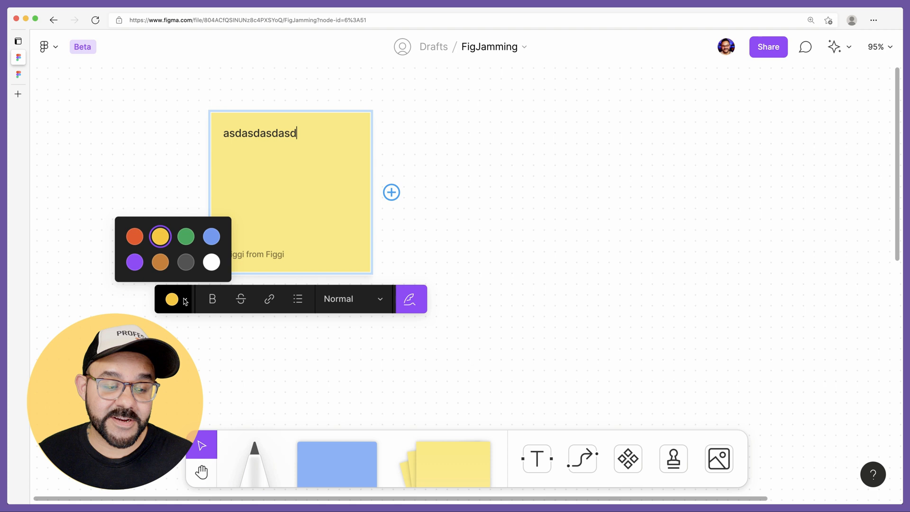
pyautogui.click(352, 299)
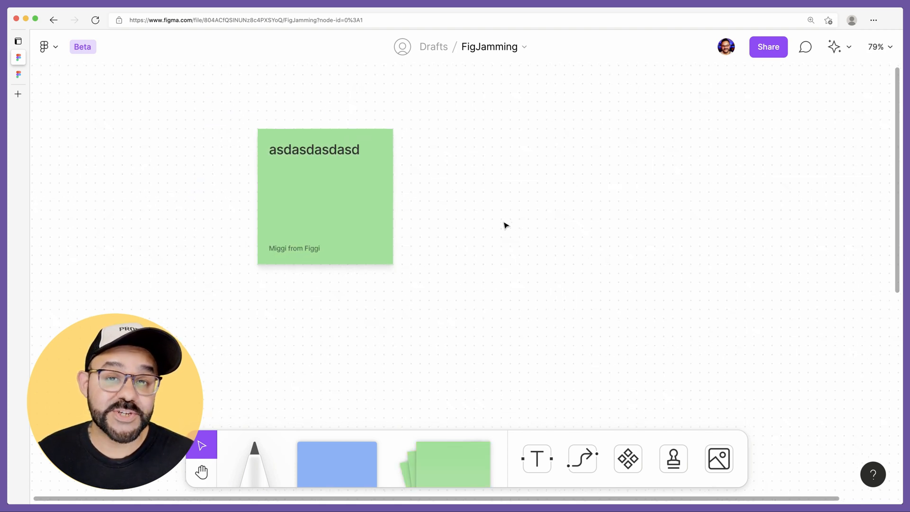
# Replace the green sticky note's text with 'asdasdkjahsd' and deselect it
pyautogui.scroll(-3)
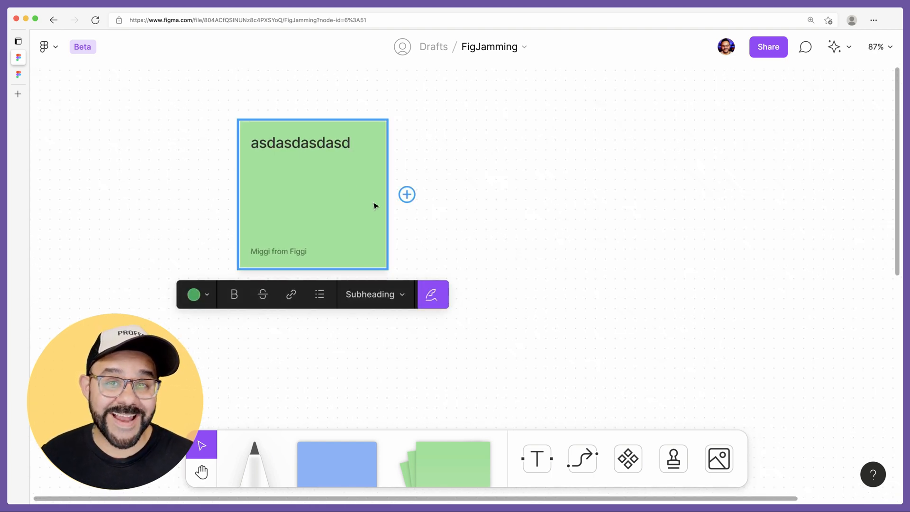
pyautogui.press('Return')
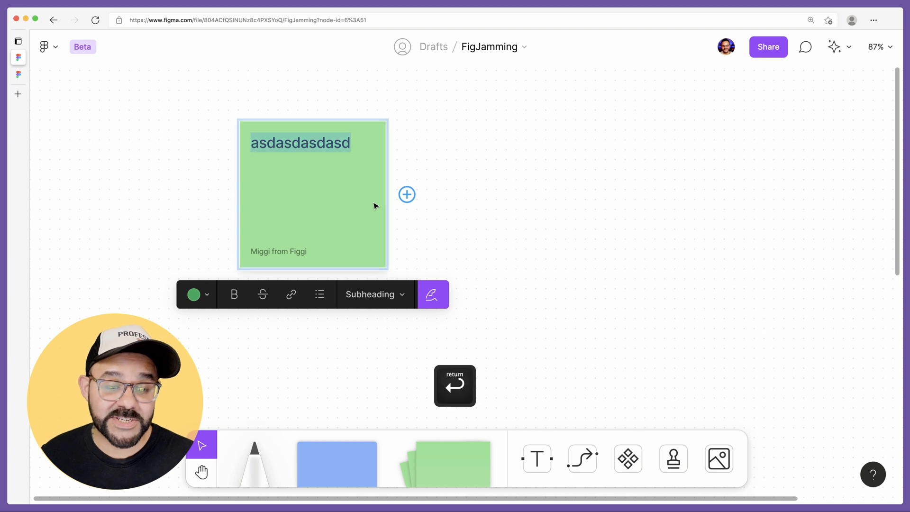
pyautogui.write('asdasdkjahsd')
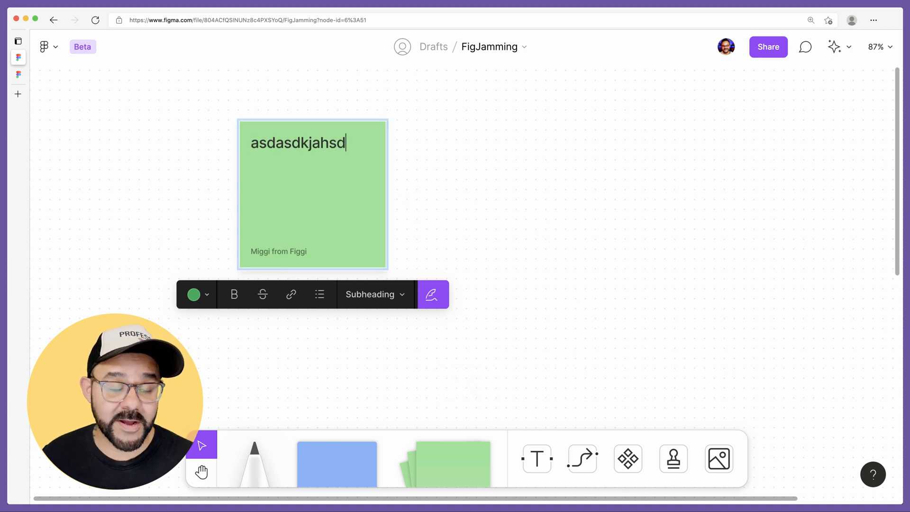
pyautogui.click(338, 193)
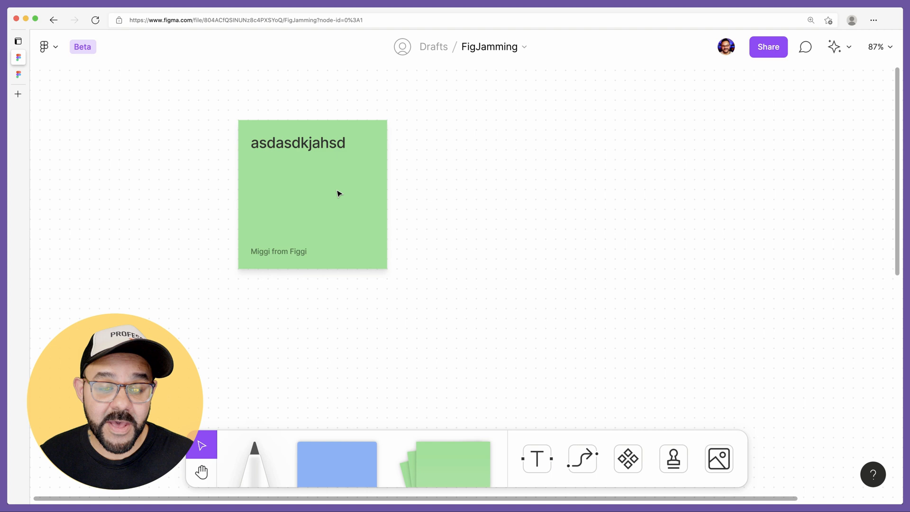
pyautogui.click(338, 194)
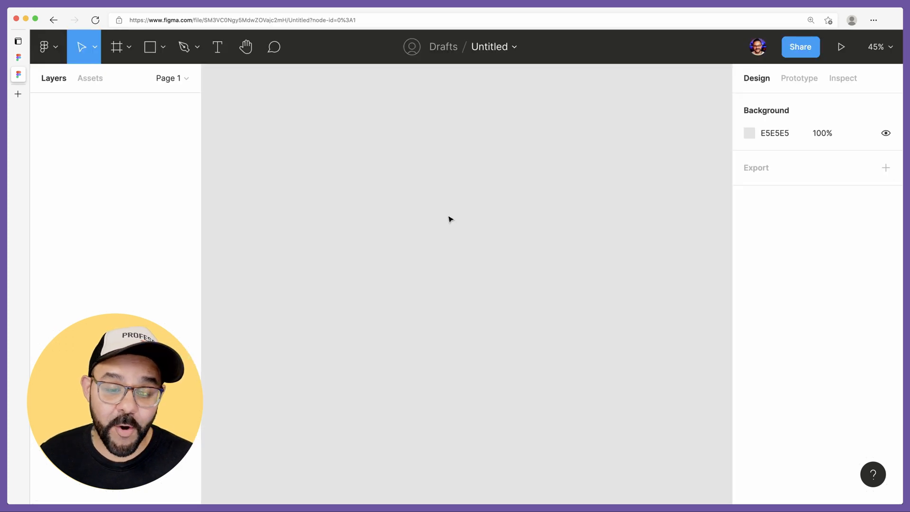
# Paste the five sticky notes into Figma and open their fill colour editor
pyautogui.press('Cmd+V')
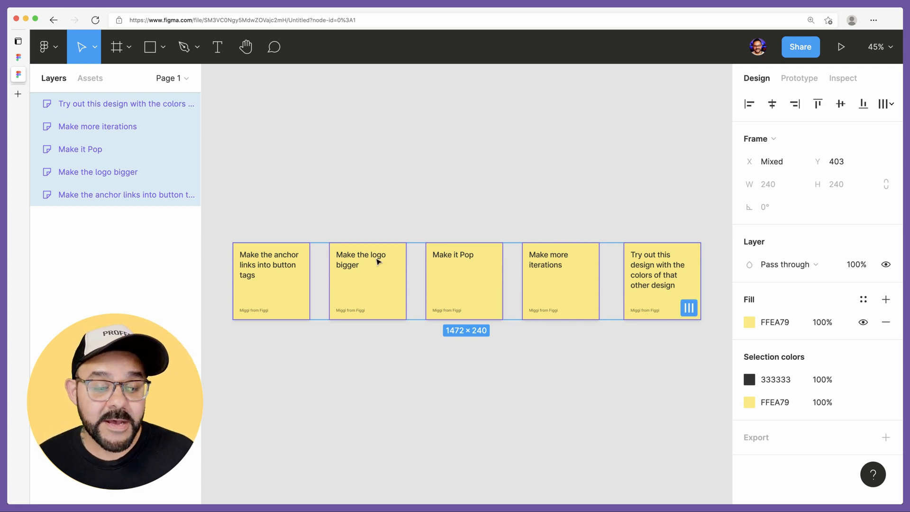
pyautogui.doubleClick(548, 260)
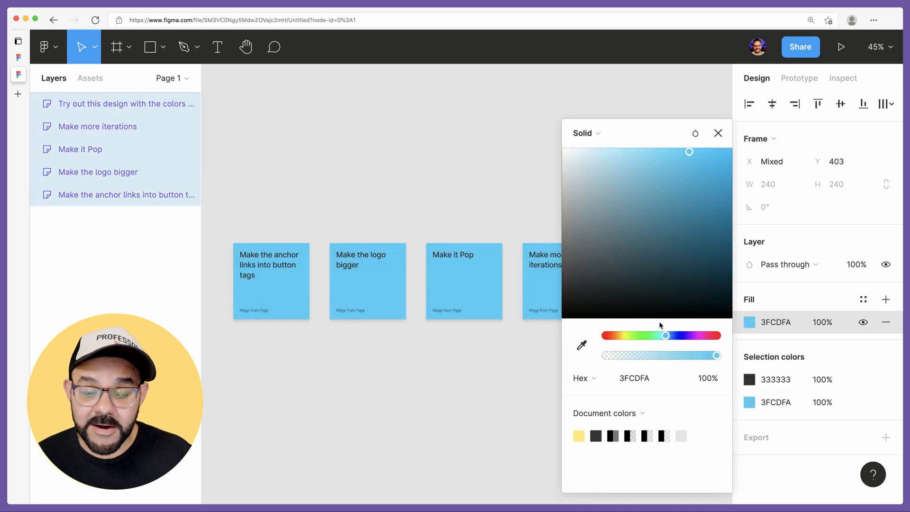
# Shift the notes' fill hue to lime green E0FA3F
pyautogui.moveTo(665, 335); pyautogui.dragTo(627, 335)
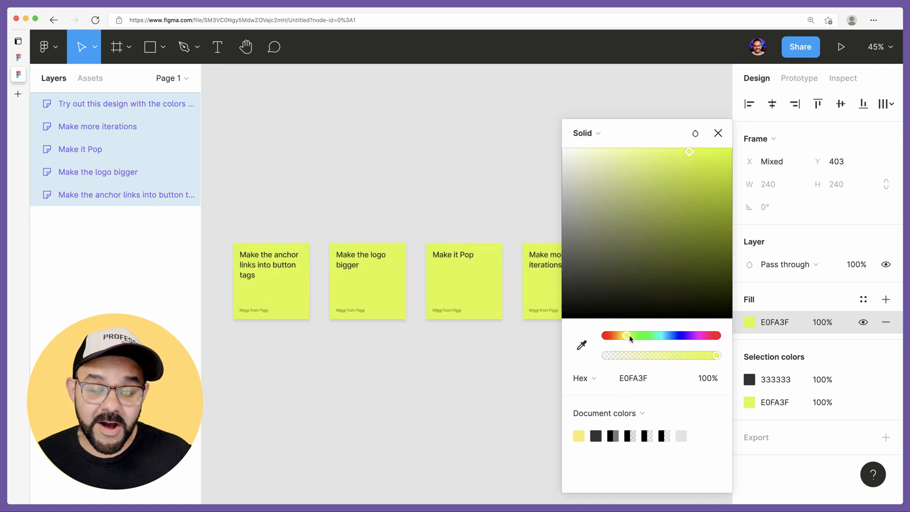
pyautogui.click(264, 214)
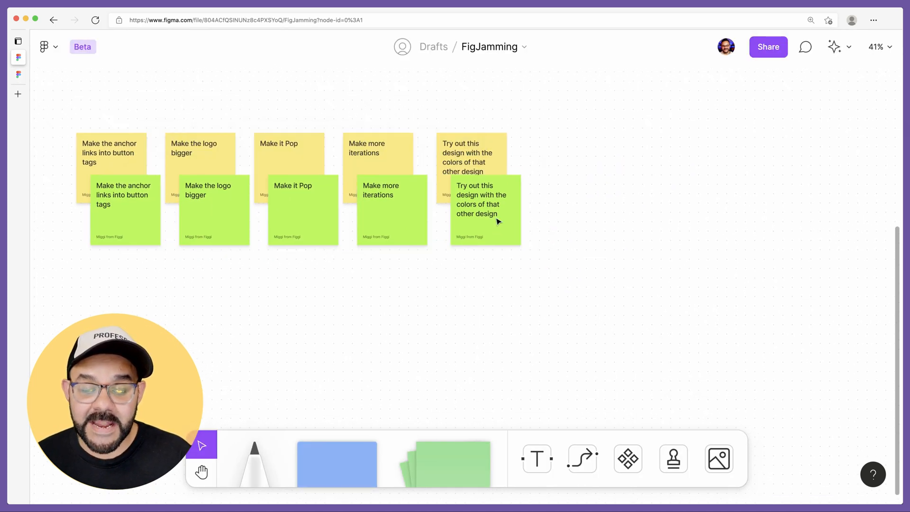
# Drag the lime-green notes off the yellow originals to sit beside them
pyautogui.moveTo(485, 209); pyautogui.dragTo(579, 293)
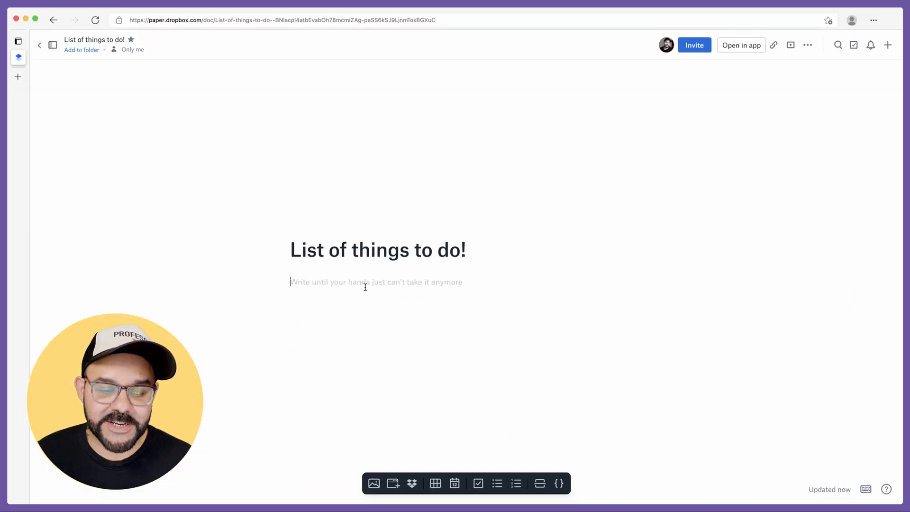
# Add 'Make the anchor links into button tags' as the first task in the Paper doc
pyautogui.write('Make the anchor links into button tags')
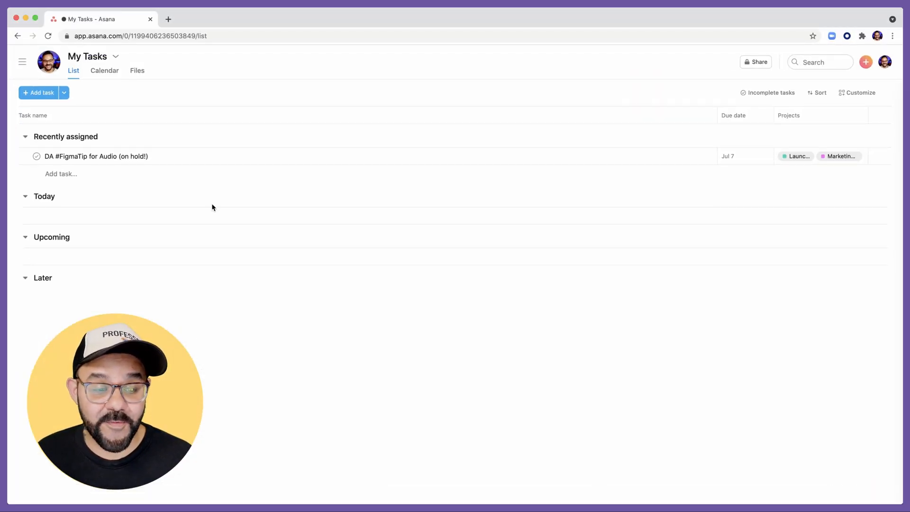
# Start a new task under Recently assigned for pasting the sticky note tasks
pyautogui.click(39, 92)
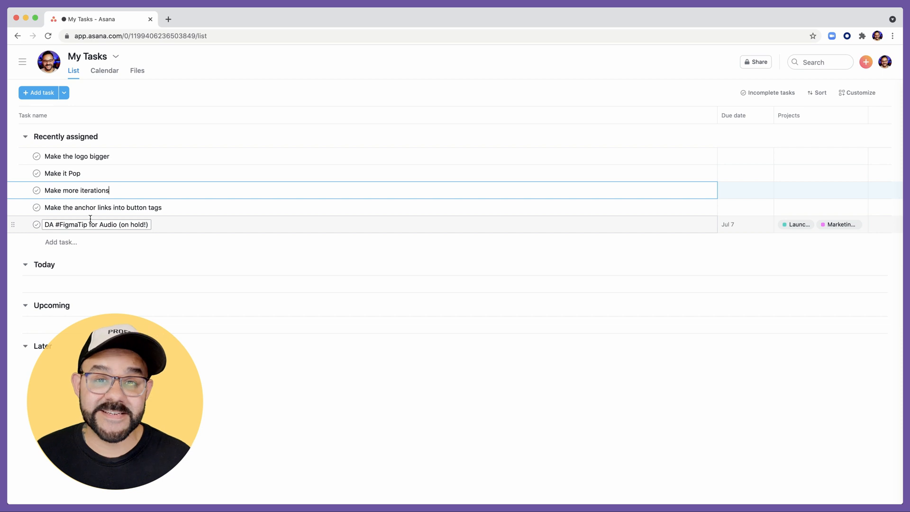
pyautogui.moveTo(321, 166)
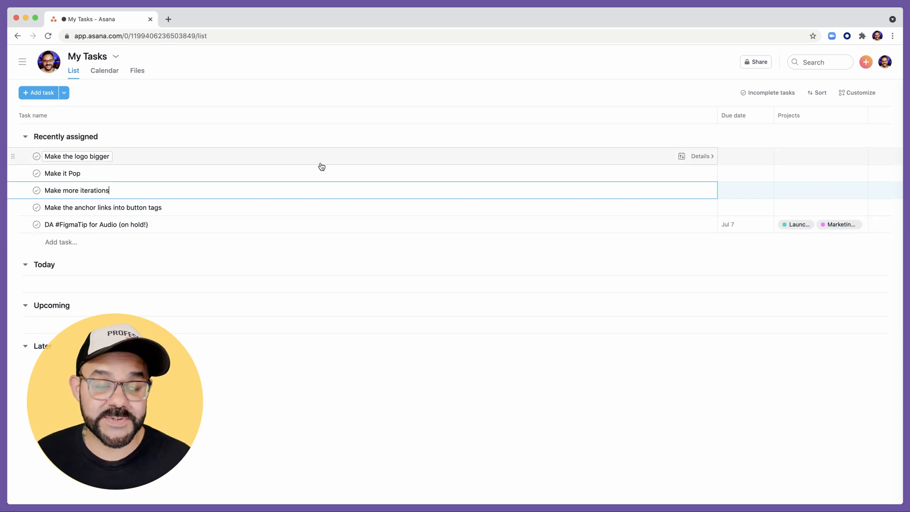